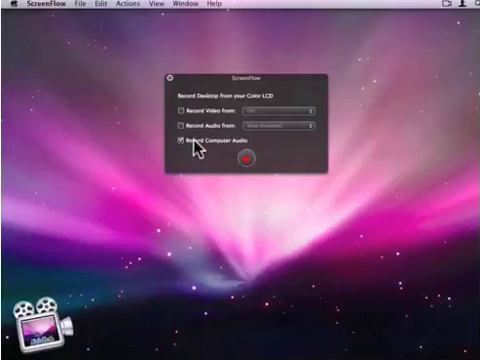
Enable recording from the DV camera, then open a new Finder window on the home folder
click(167, 112)
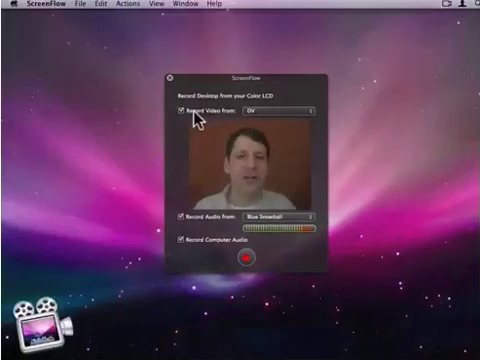
click(68, 7)
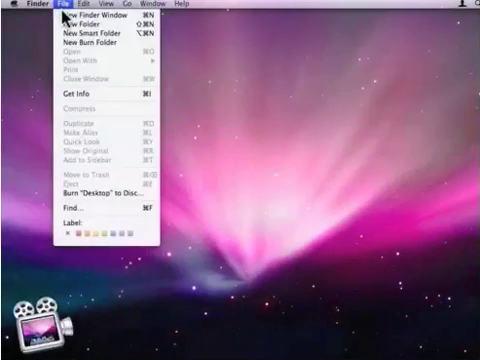
click(90, 16)
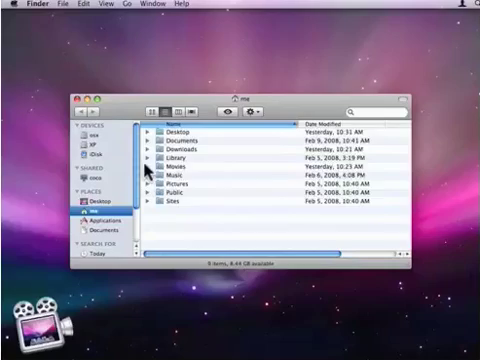